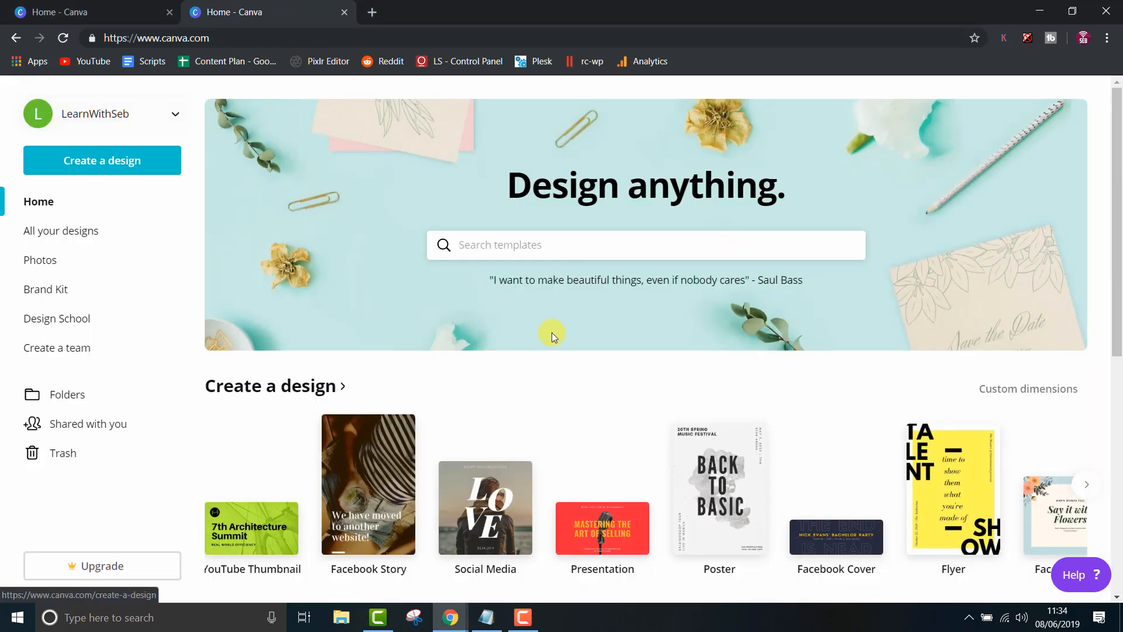
pyautogui.moveTo(1088, 486)
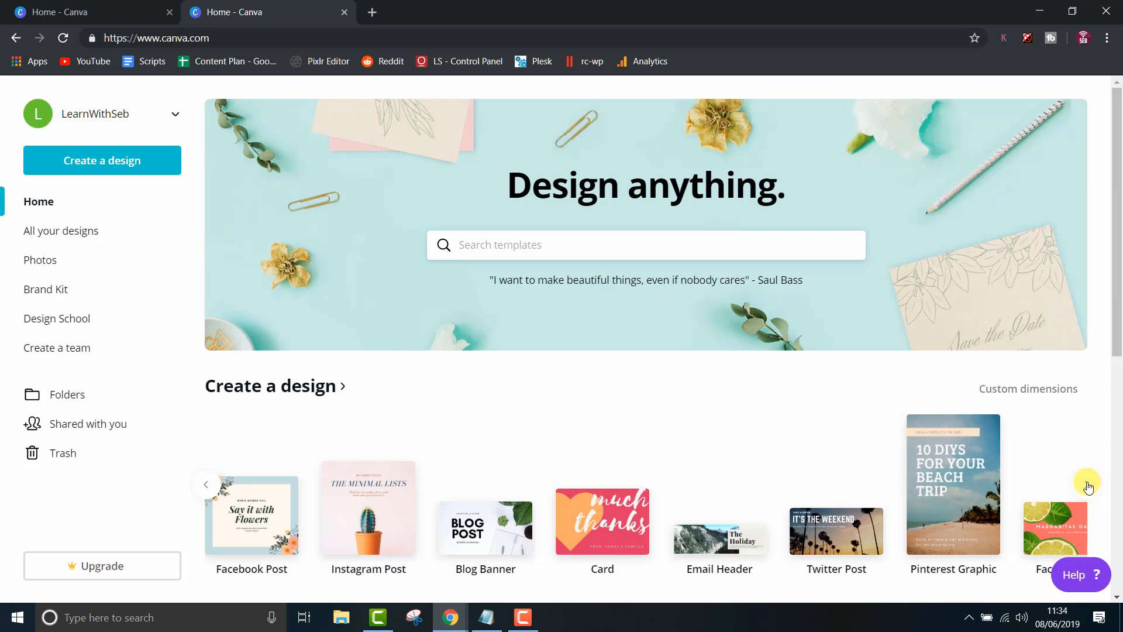
# - Scroll through the Create a design carousel and search templates for 'youtu'
pyautogui.click(1088, 488)
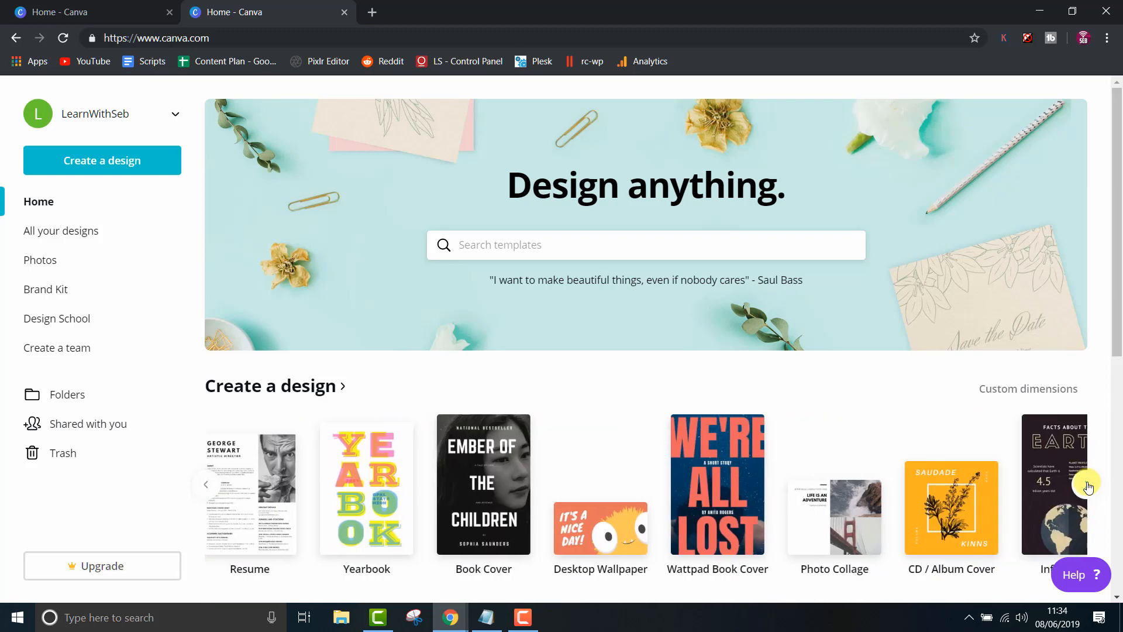
pyautogui.click(1088, 487)
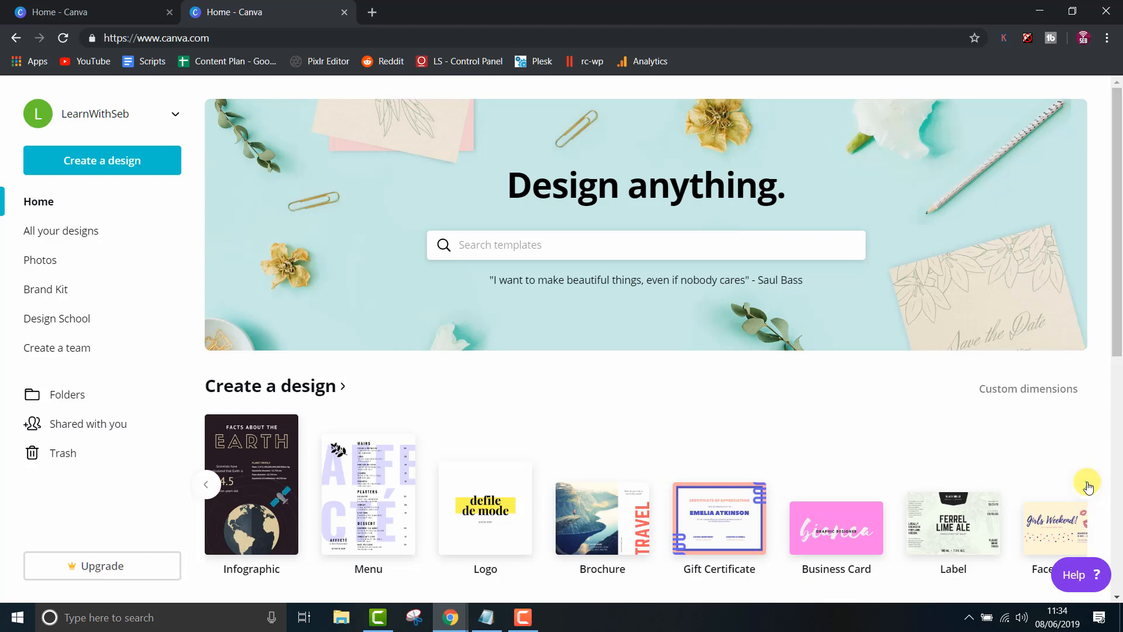
pyautogui.click(1085, 484)
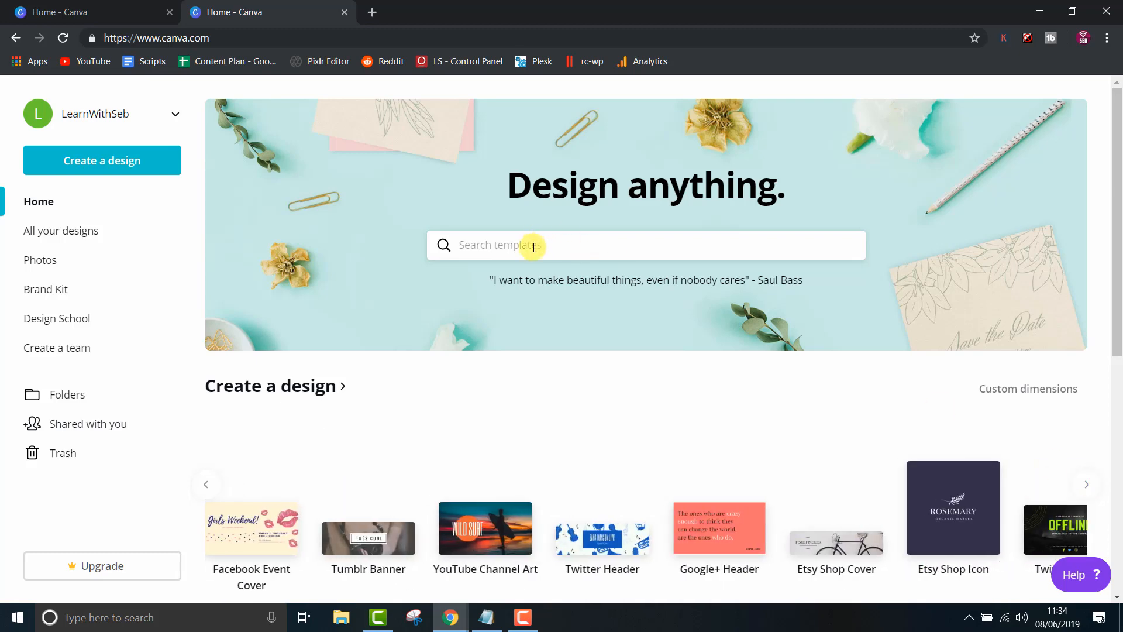
pyautogui.write('youtu')
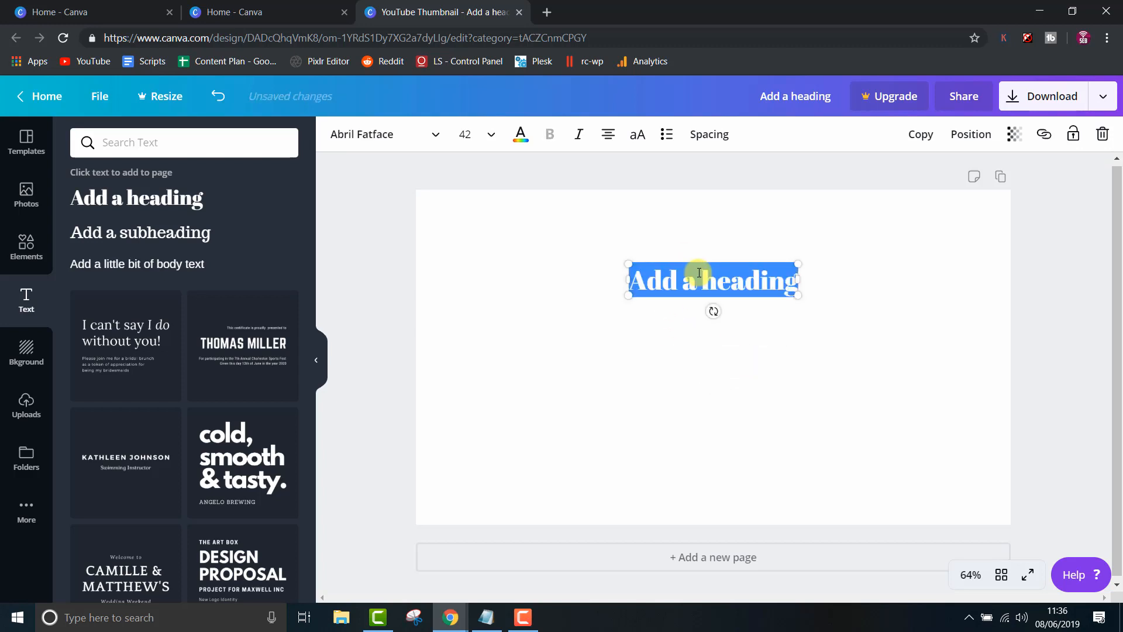
# - Replace the heading placeholder with 'Learn With Seb'
pyautogui.write('Learn W')
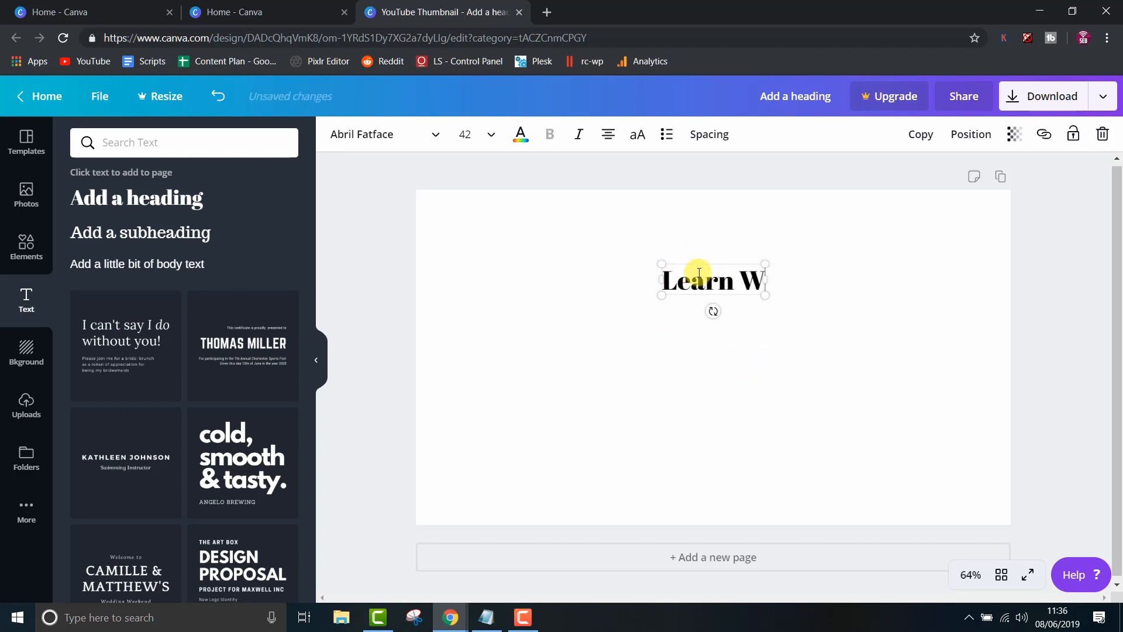
pyautogui.write('ith Seb')
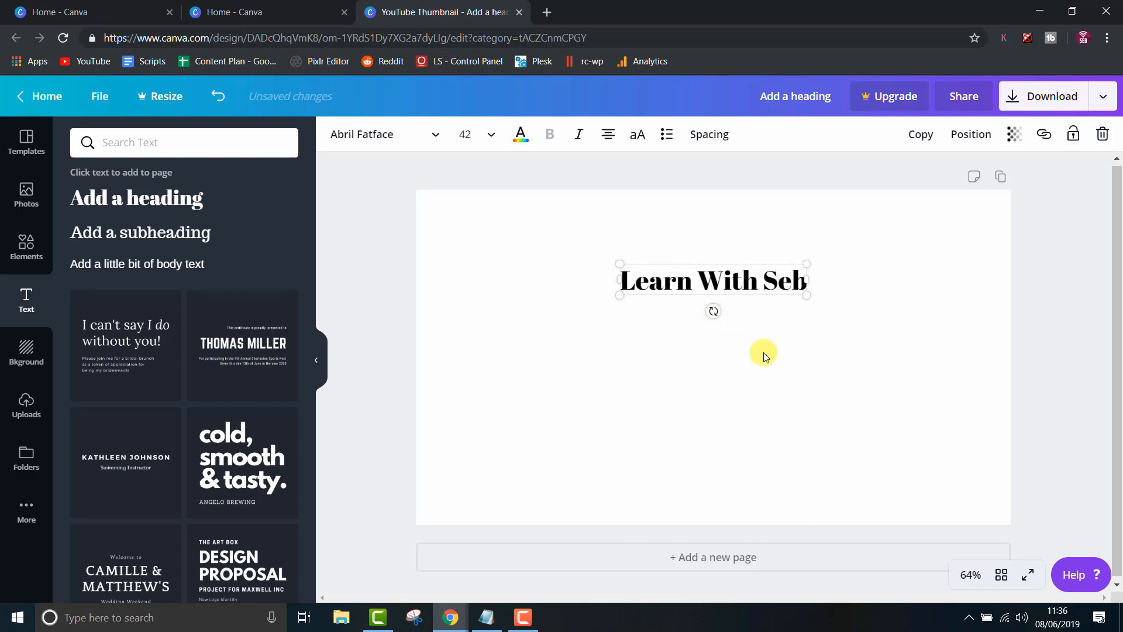
# - Search fonts for 'league' and switch the heading to League Spartan
pyautogui.click(435, 134)
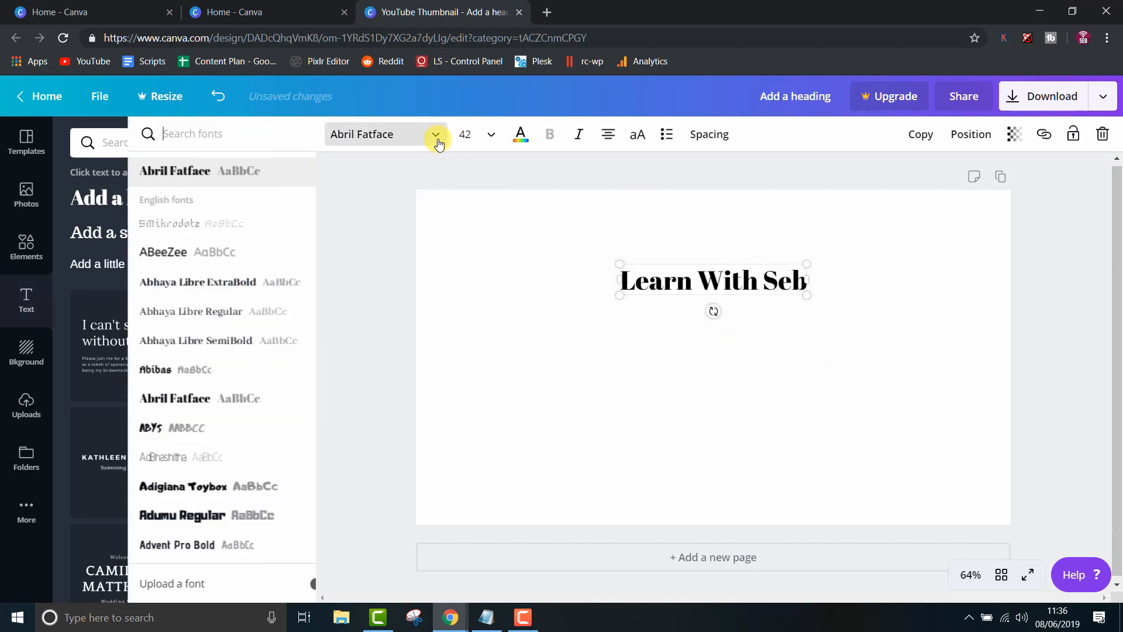
pyautogui.click(201, 145)
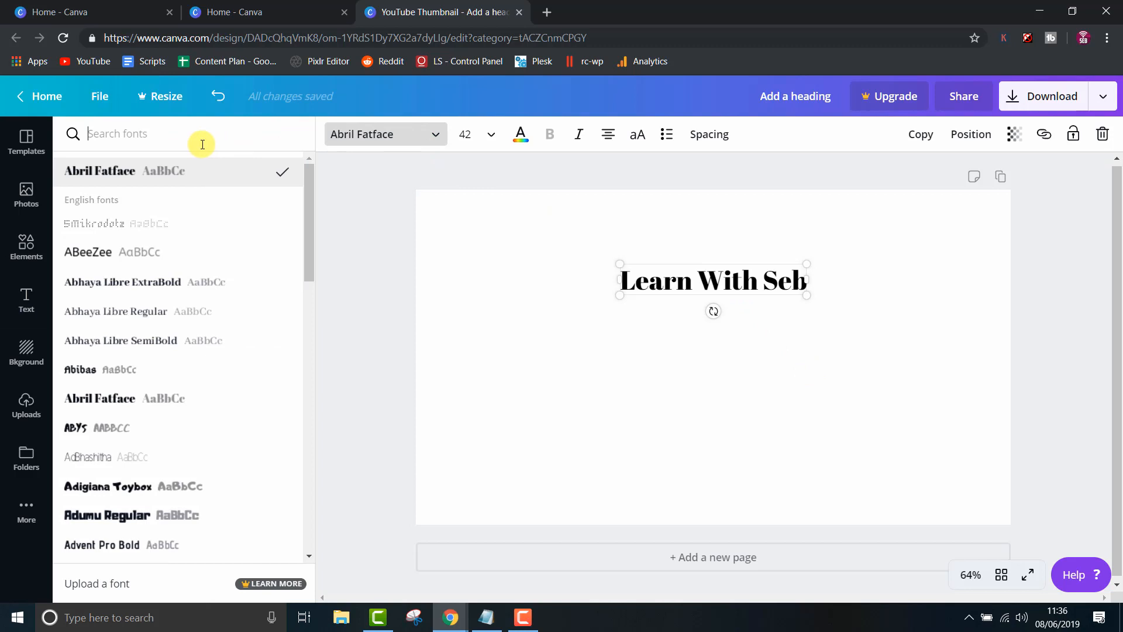
pyautogui.write('league')
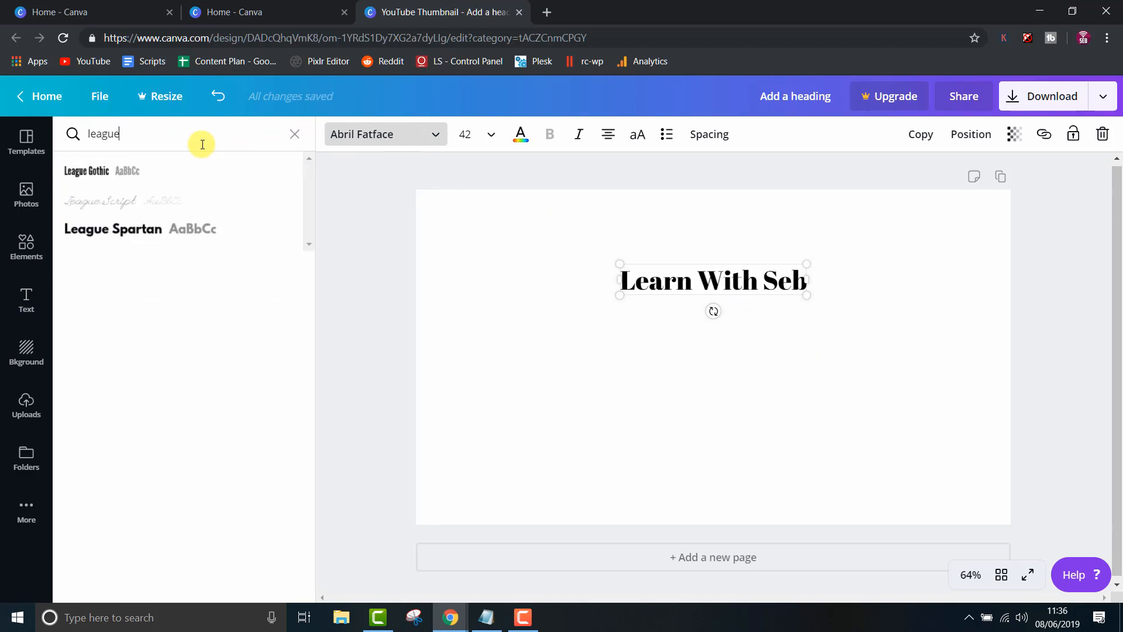
pyautogui.click(112, 229)
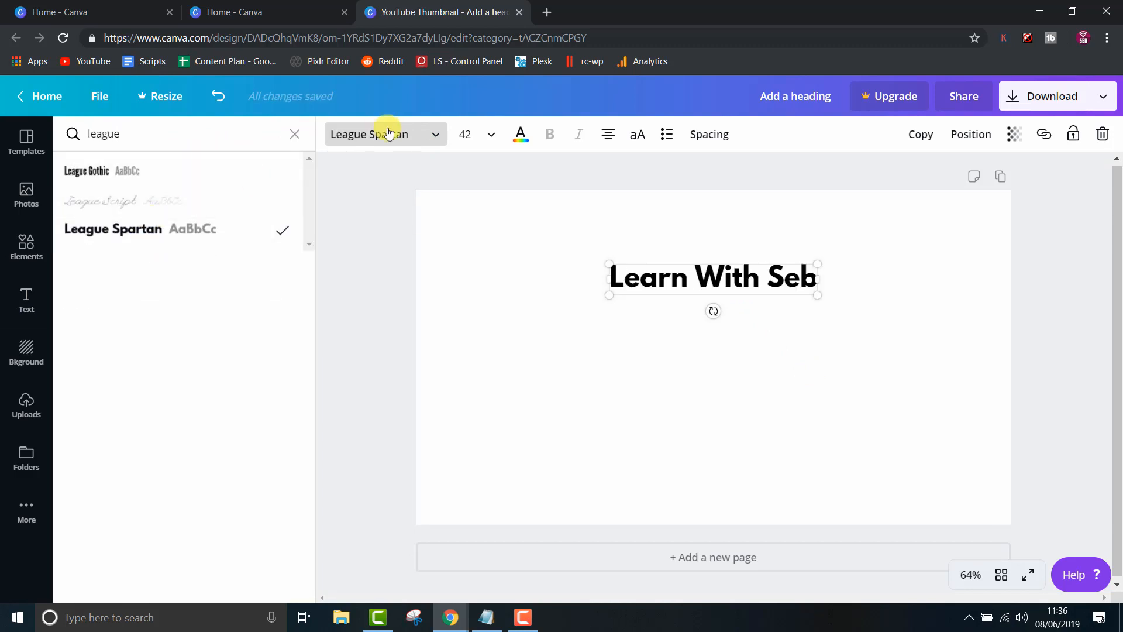
# - Make the heading League Gothic, size 144 and italic
pyautogui.click(491, 134)
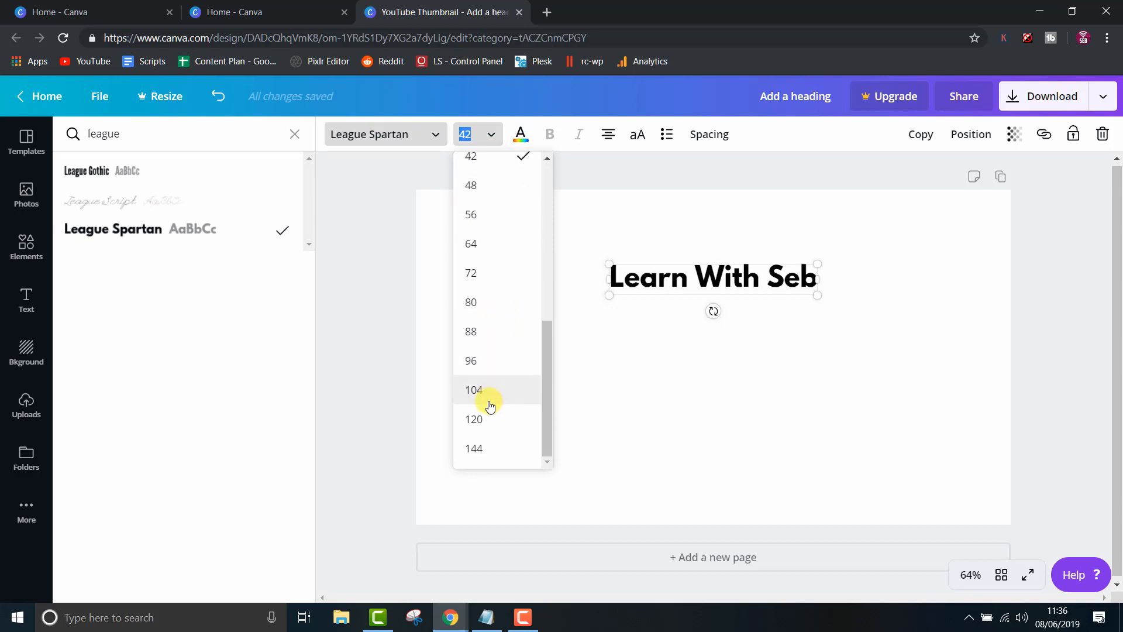
pyautogui.click(473, 389)
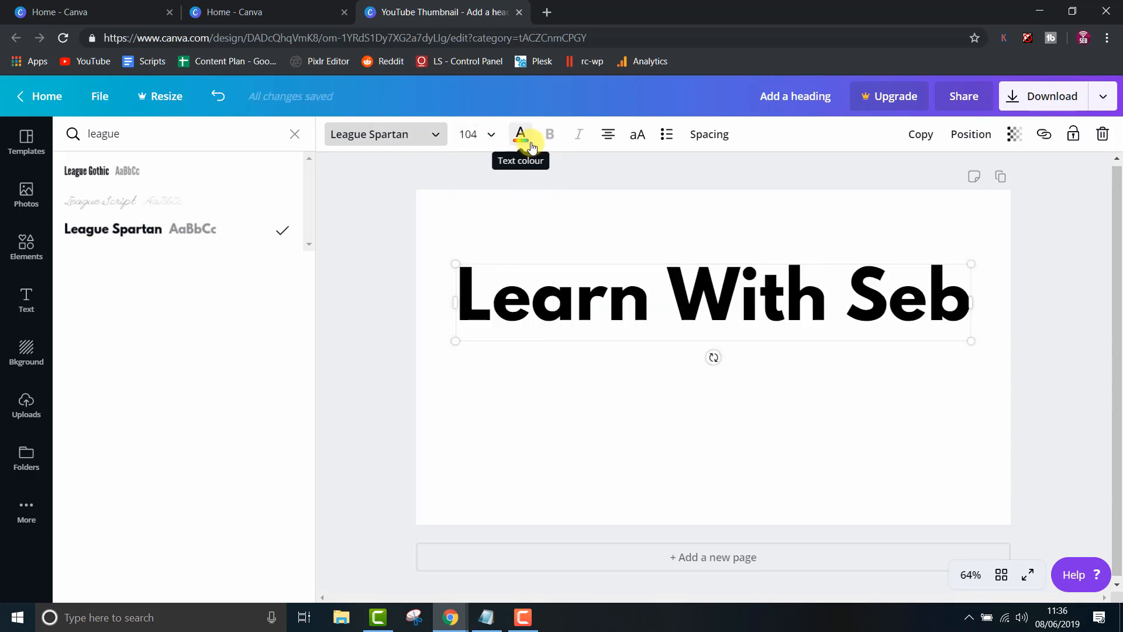
pyautogui.click(86, 171)
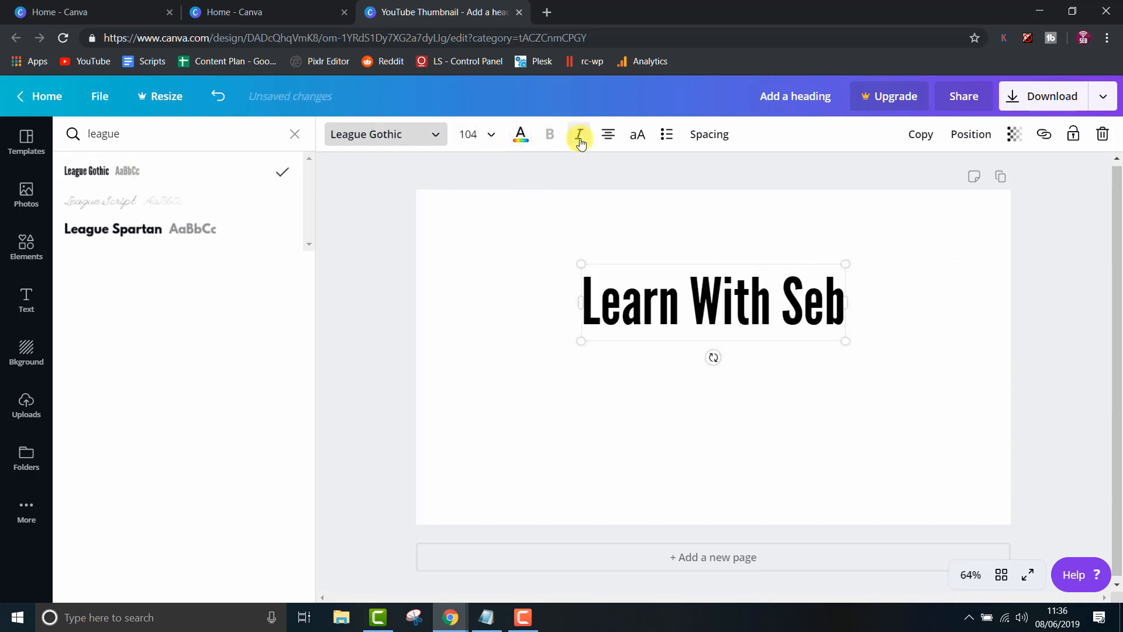
pyautogui.click(577, 133)
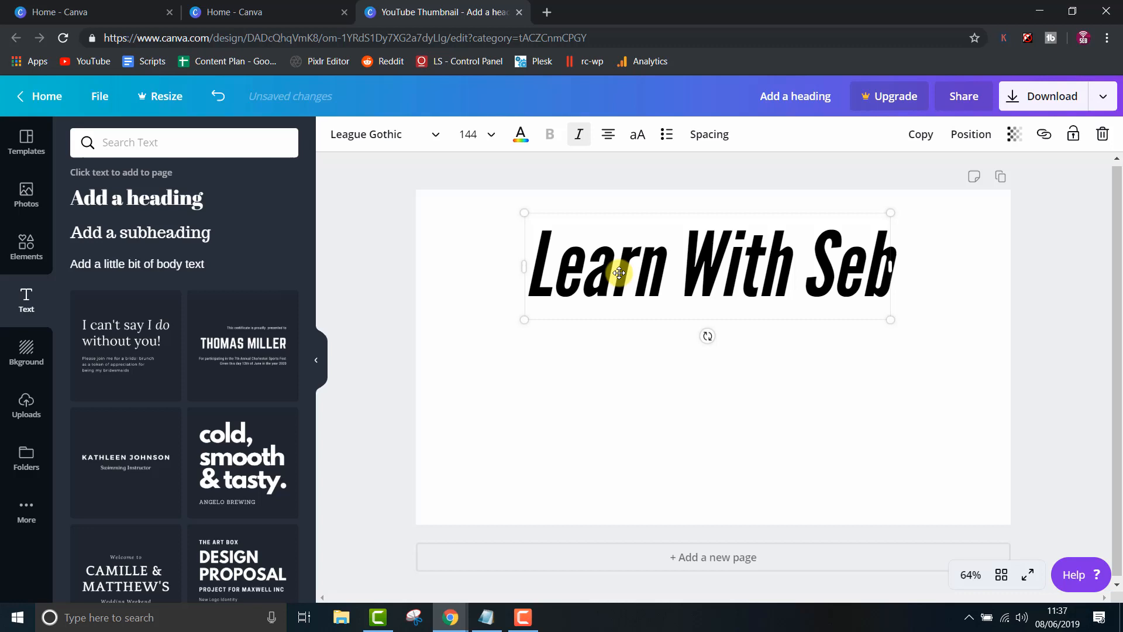
pyautogui.click(519, 134)
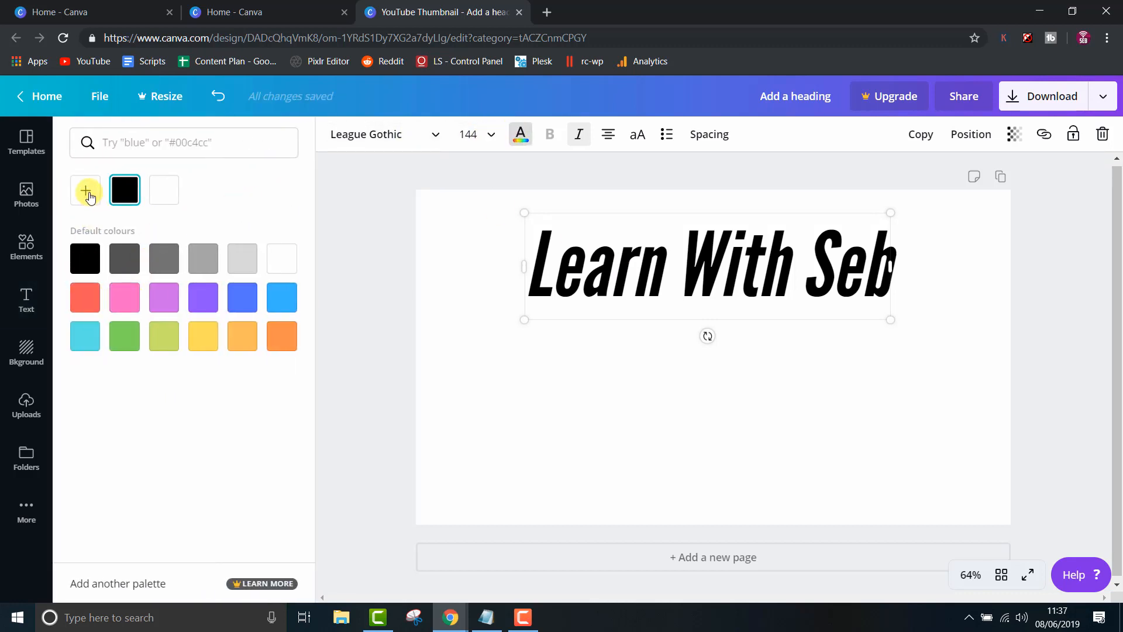
# - Colour the heading custom red and duplicate it as a black offset copy behind
pyautogui.click(86, 190)
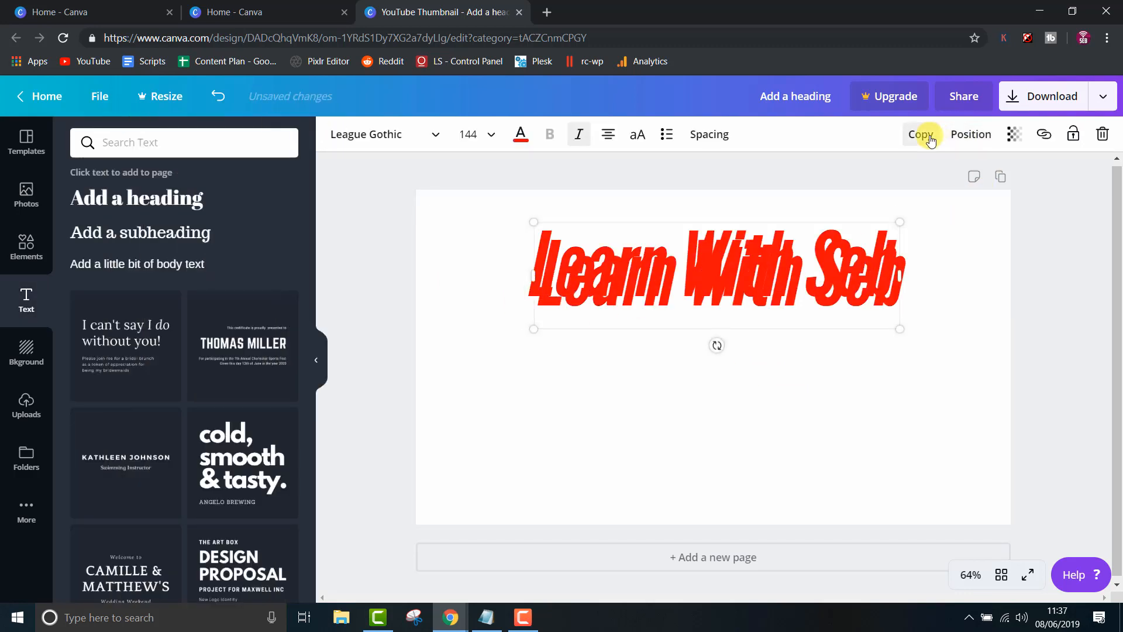
pyautogui.click(520, 134)
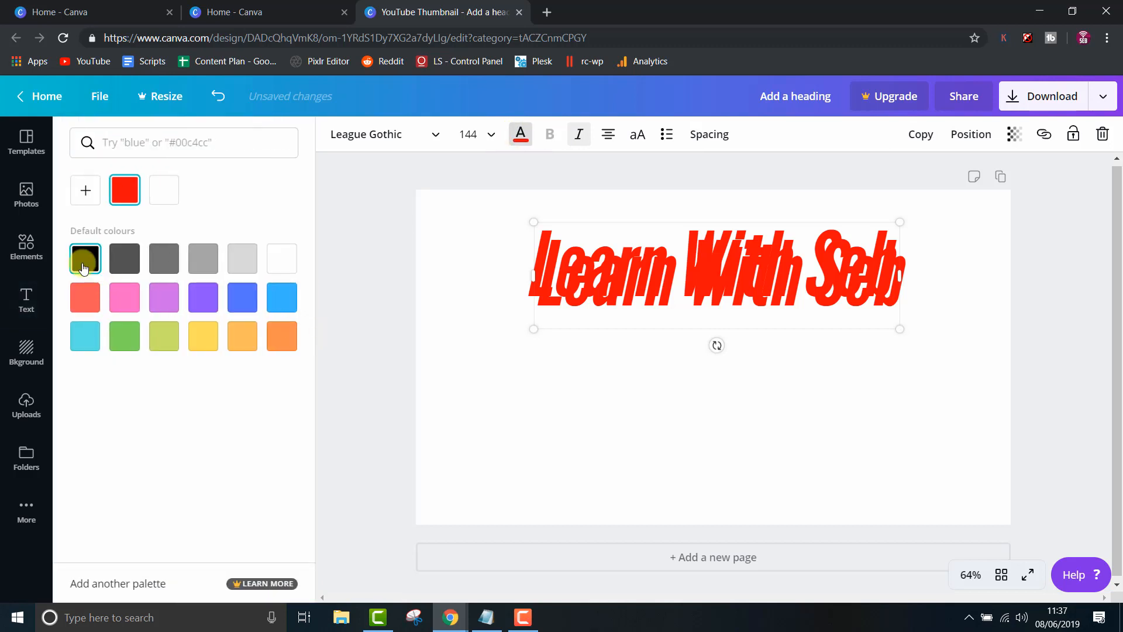
pyautogui.click(84, 258)
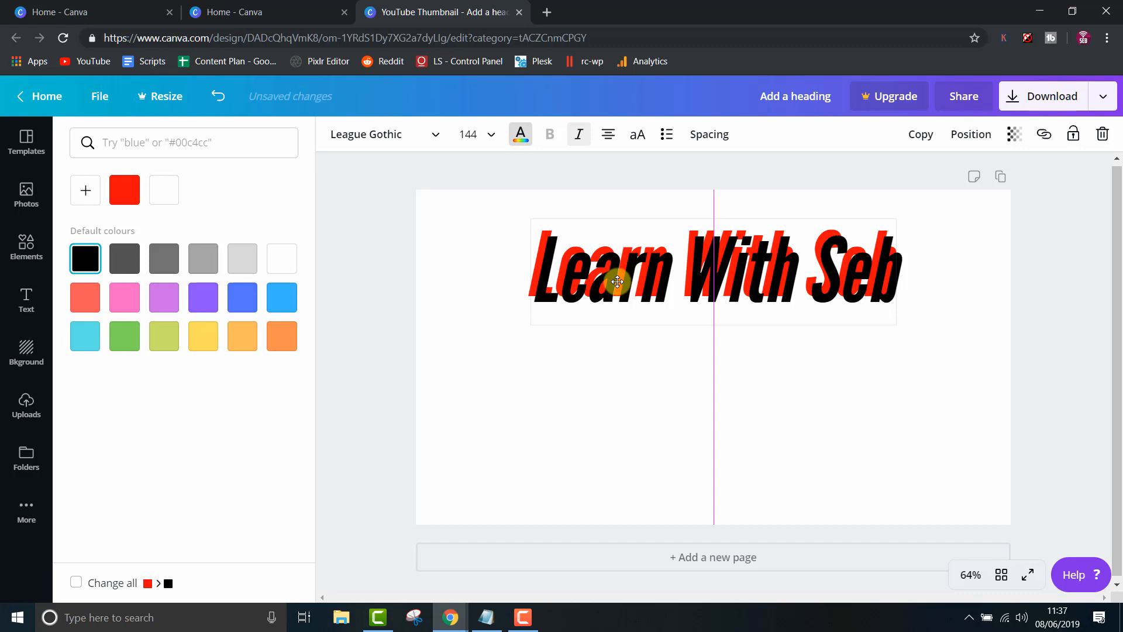
pyautogui.click(971, 134)
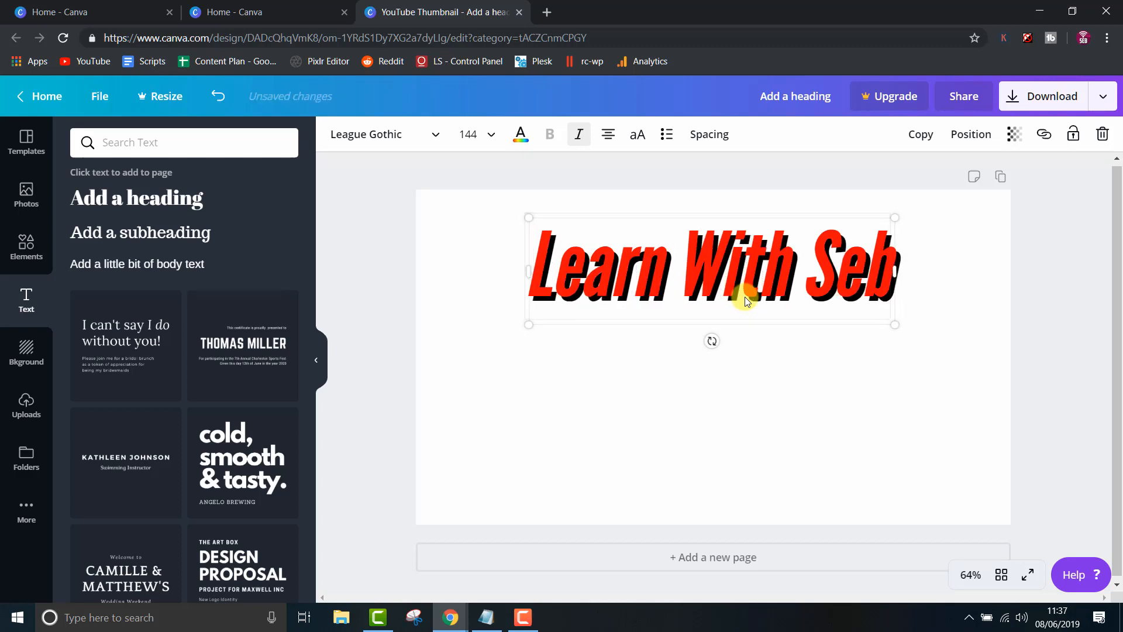
pyautogui.moveTo(875, 159)
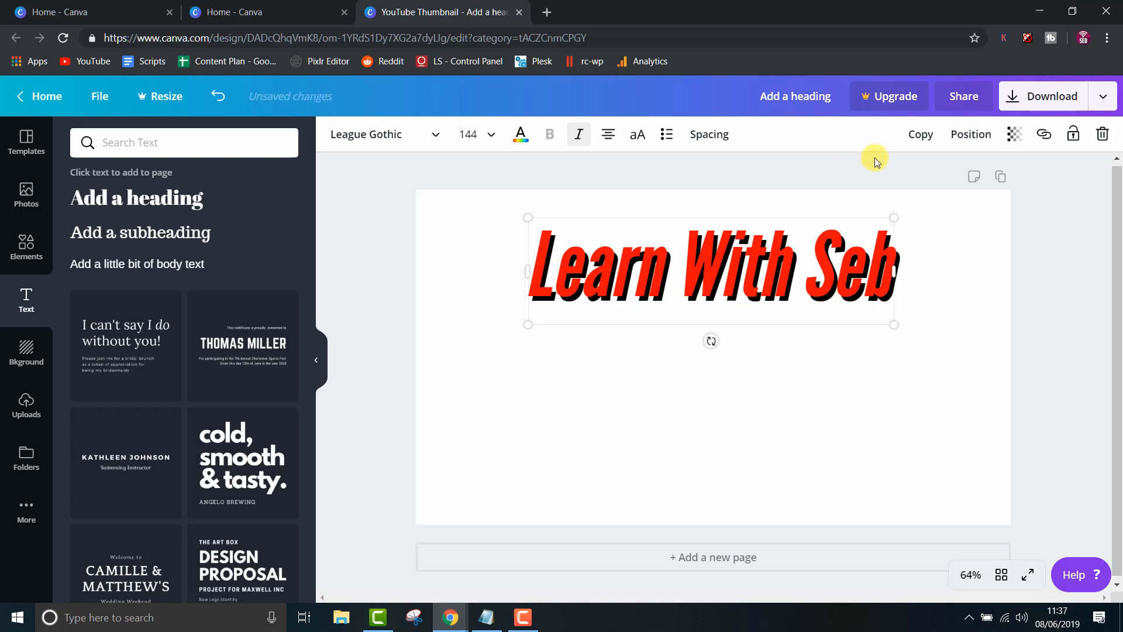
# - Lower the black shadow copy's transparency to about 22 for a soft grey shadow
pyautogui.click(1014, 134)
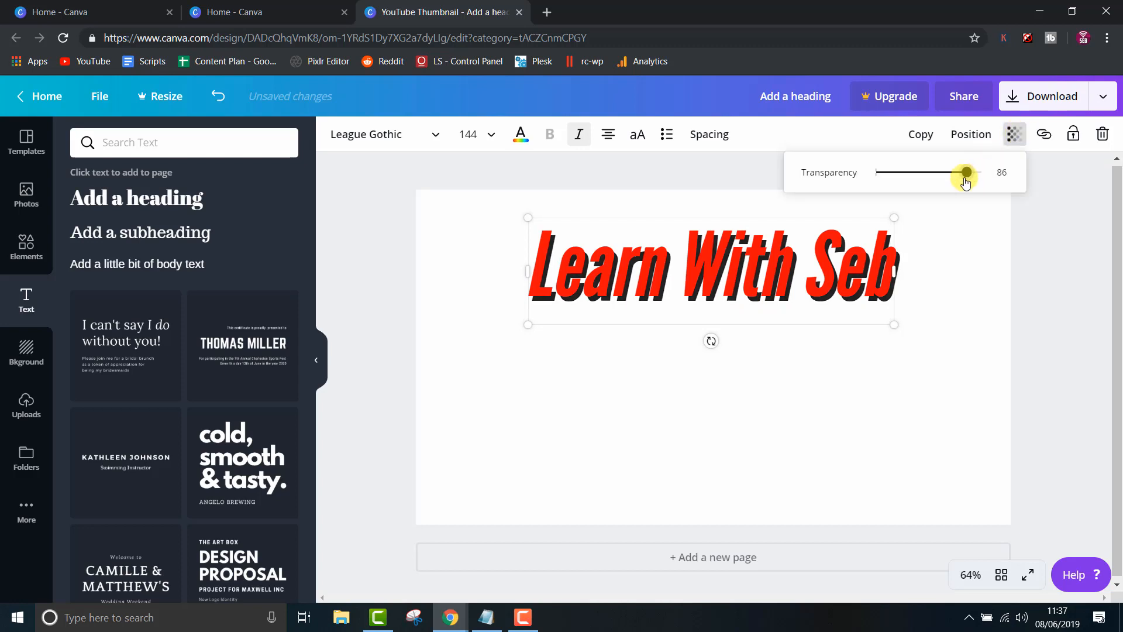
pyautogui.moveTo(965, 172); pyautogui.dragTo(875, 172)
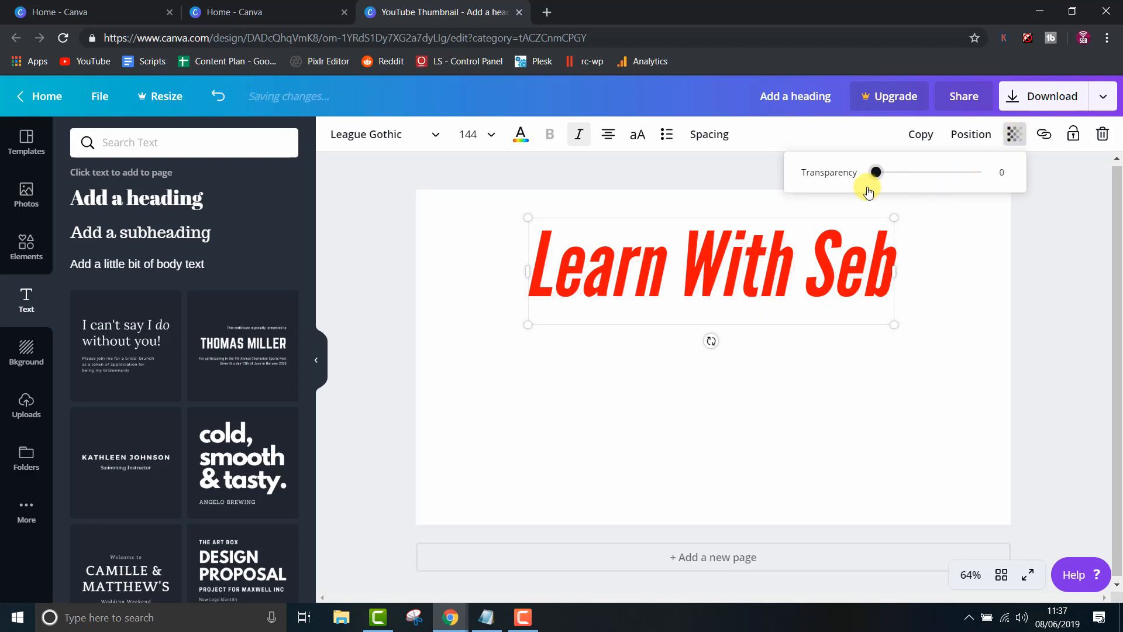
pyautogui.moveTo(874, 172); pyautogui.dragTo(901, 172)
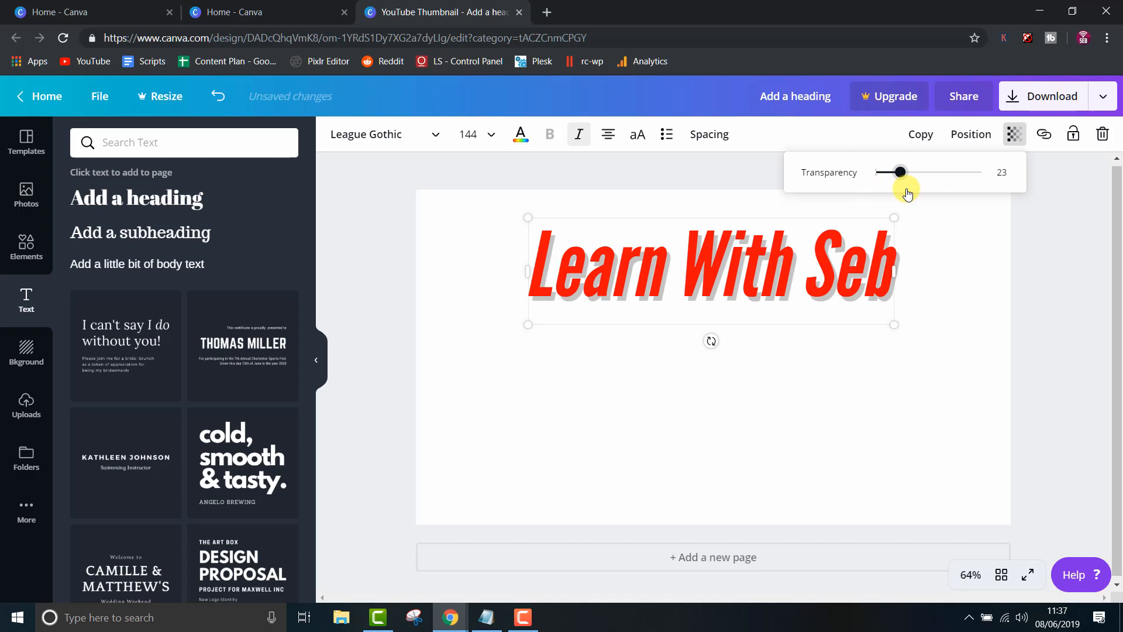
pyautogui.moveTo(900, 172); pyautogui.dragTo(950, 172)
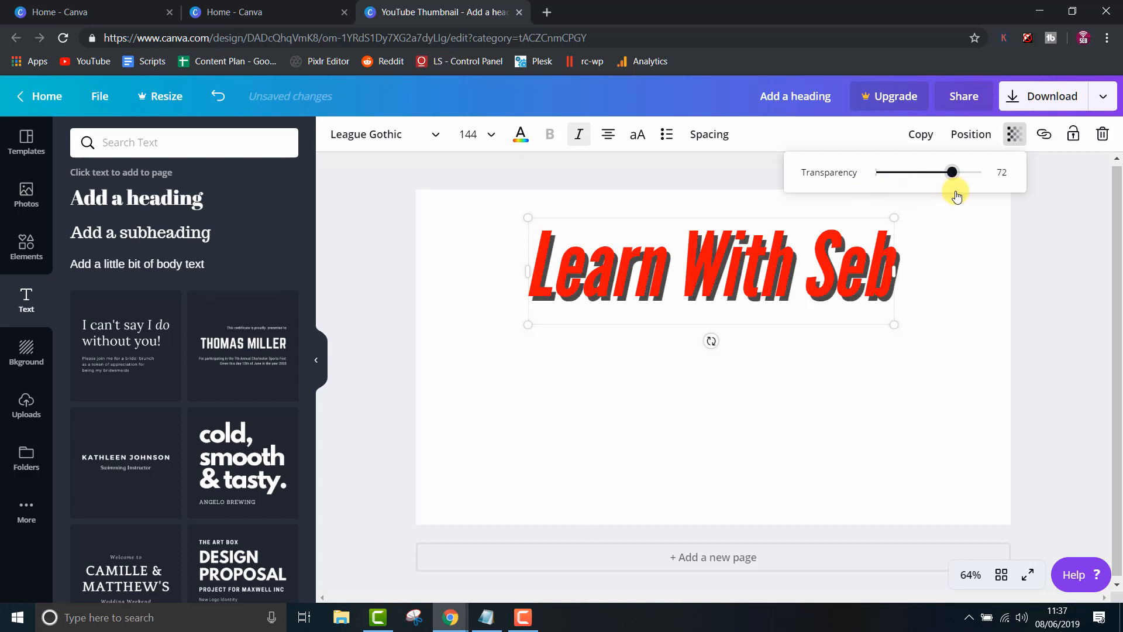
pyautogui.moveTo(951, 172); pyautogui.dragTo(956, 172)
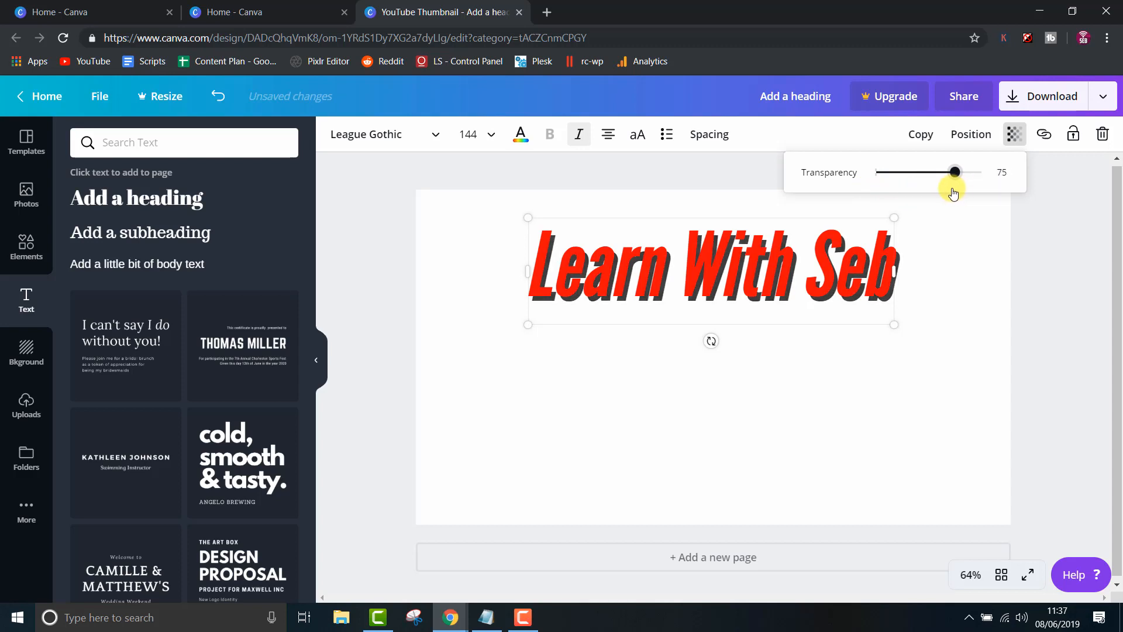
pyautogui.moveTo(954, 172); pyautogui.dragTo(877, 172)
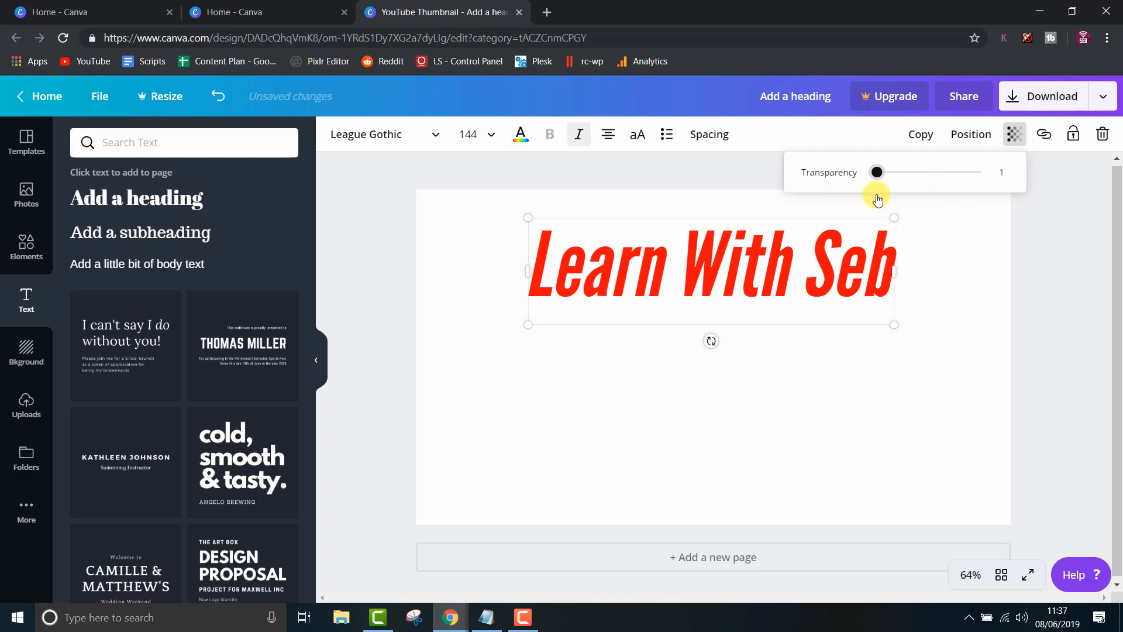
pyautogui.moveTo(877, 171); pyautogui.dragTo(916, 172)
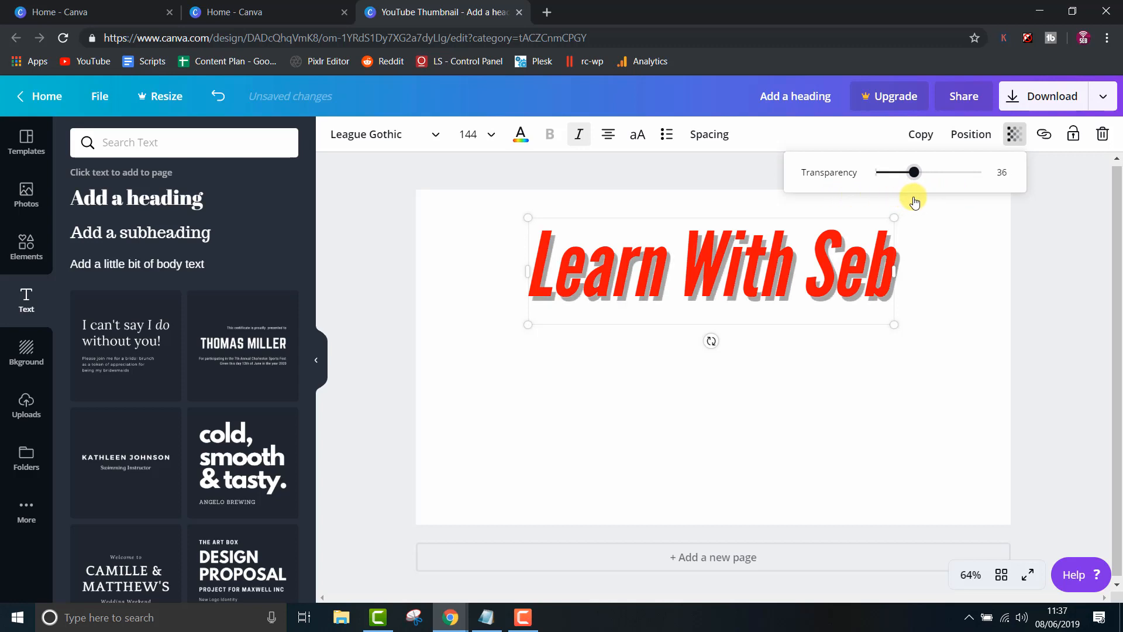
pyautogui.moveTo(915, 172); pyautogui.dragTo(892, 171)
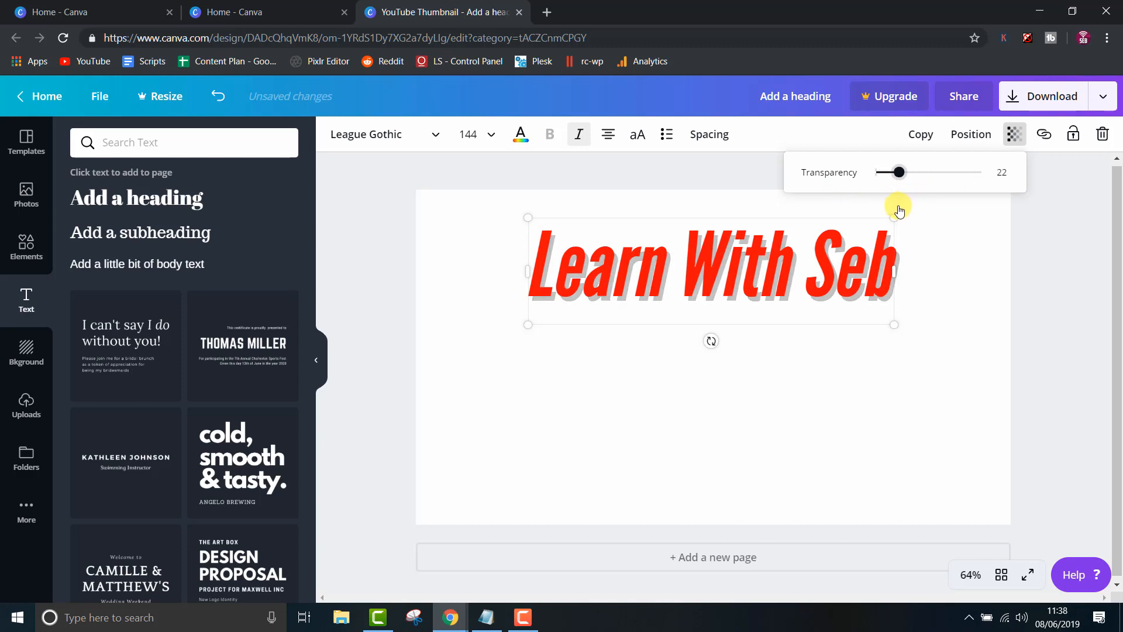
pyautogui.click(920, 359)
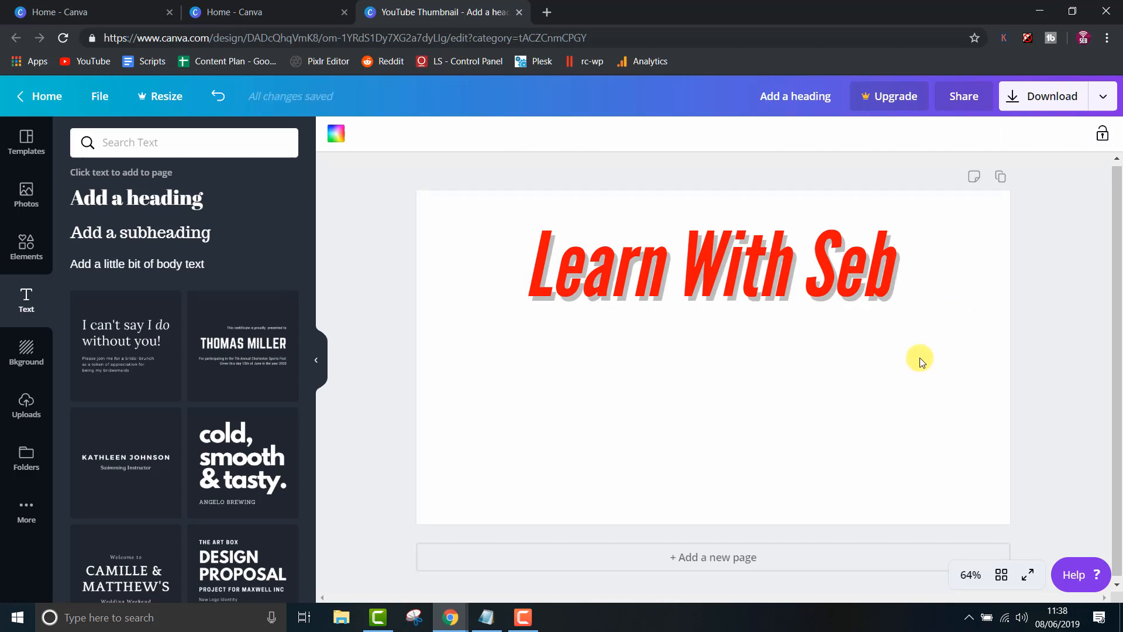
# - Search Elements for 'yout' and add the YouTube logo to the page
pyautogui.click(184, 141)
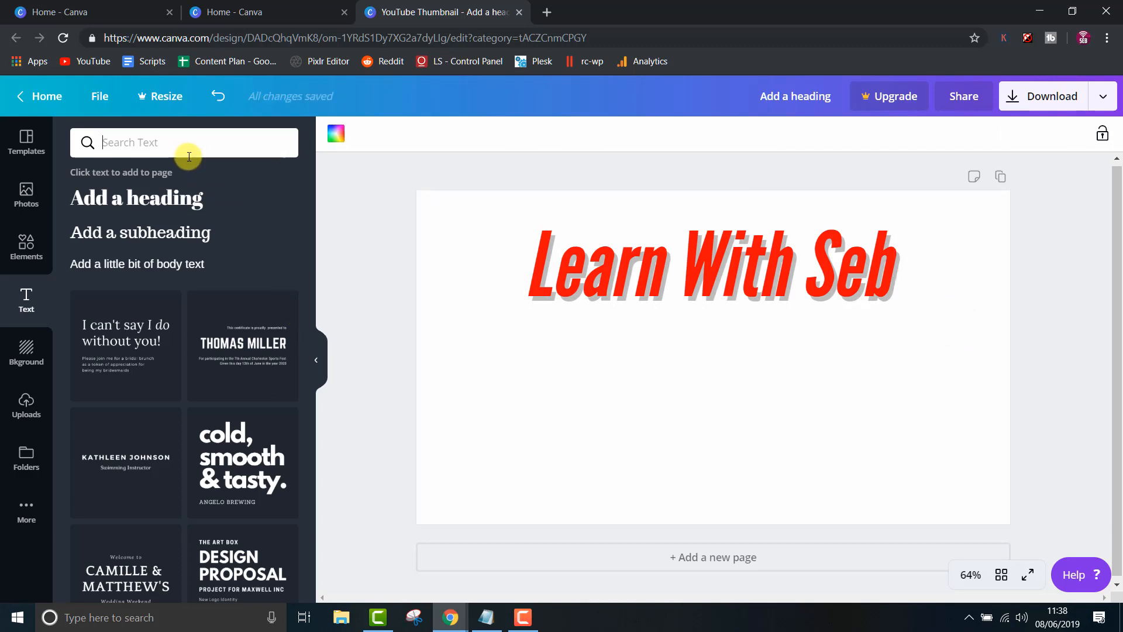
pyautogui.write('youtrub')
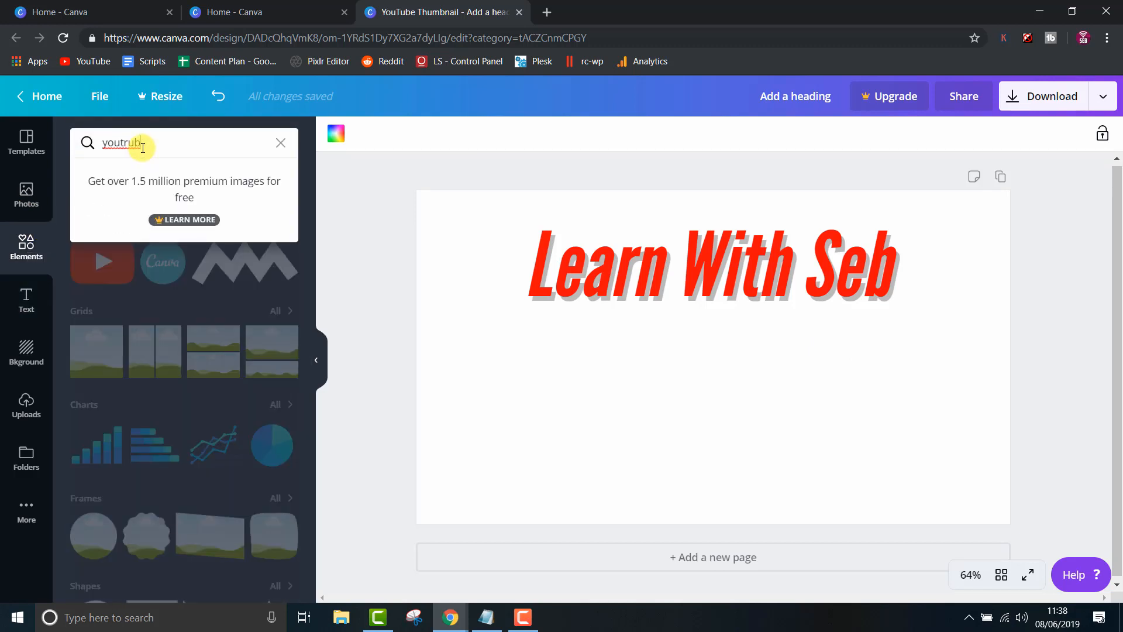
pyautogui.click(102, 262)
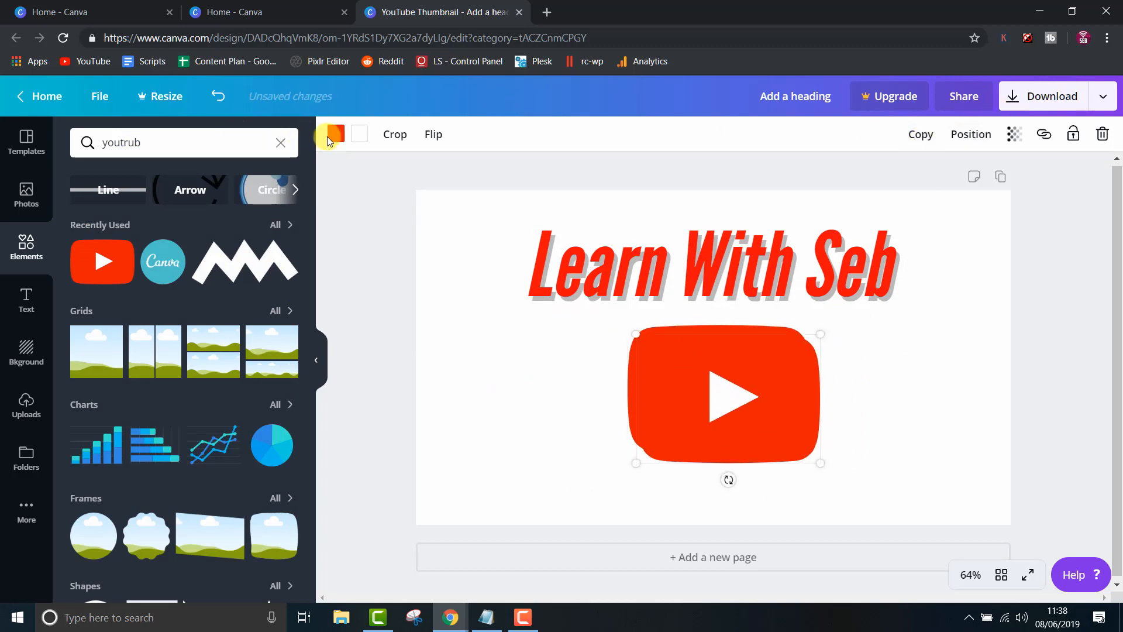
# - Give the logo a black copy sent behind at about 61 transparency as a grey shadow
pyautogui.click(971, 133)
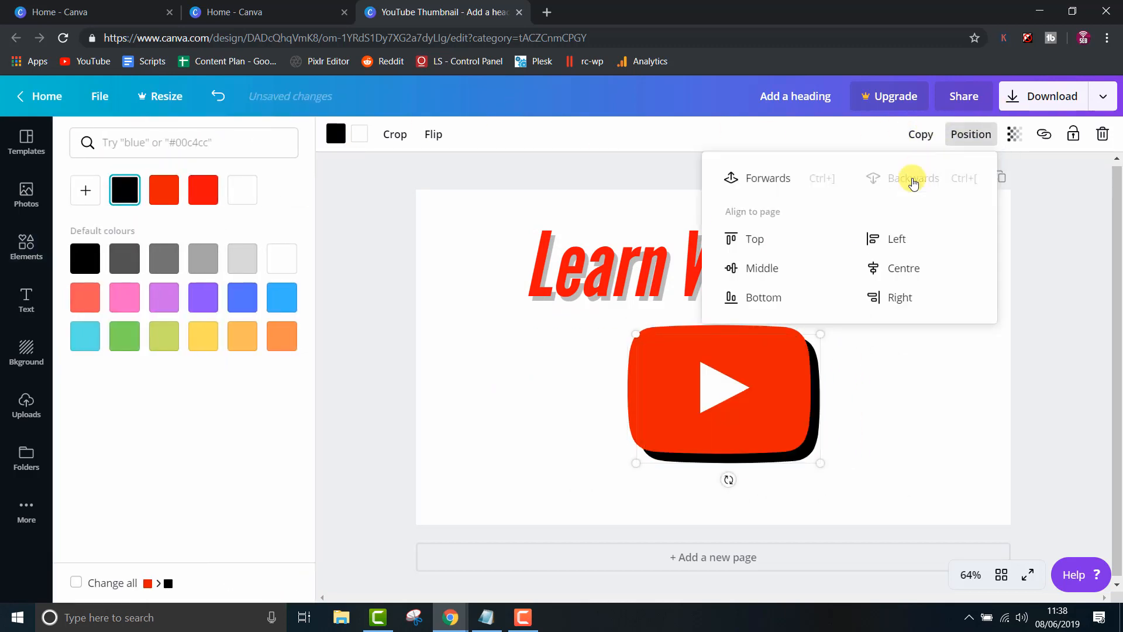
pyautogui.click(1015, 133)
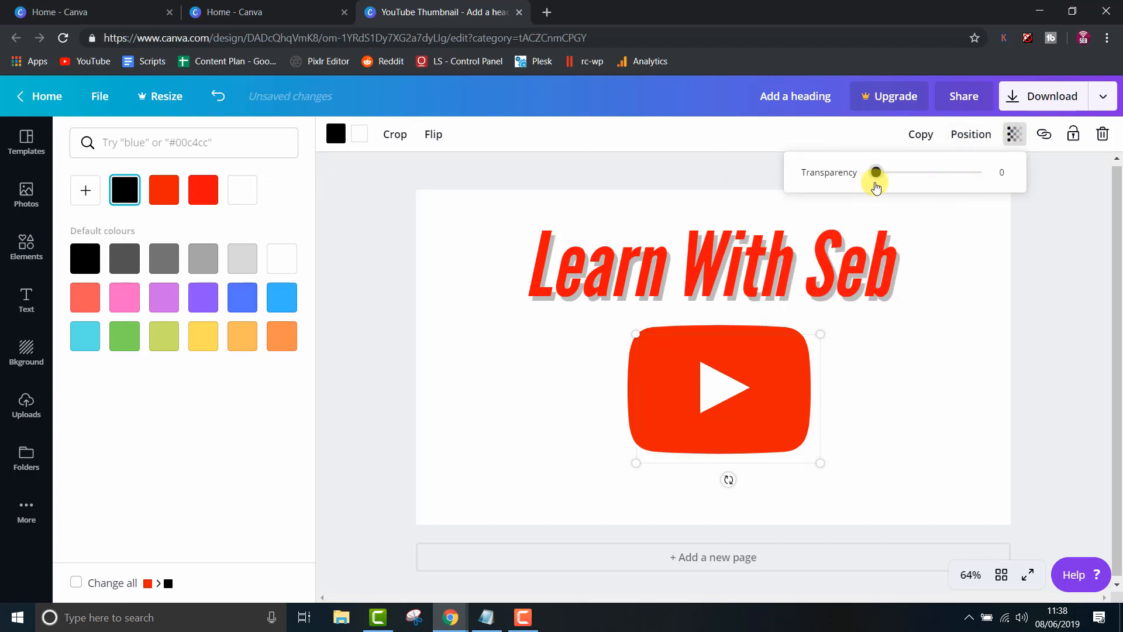
pyautogui.moveTo(875, 172); pyautogui.dragTo(941, 172)
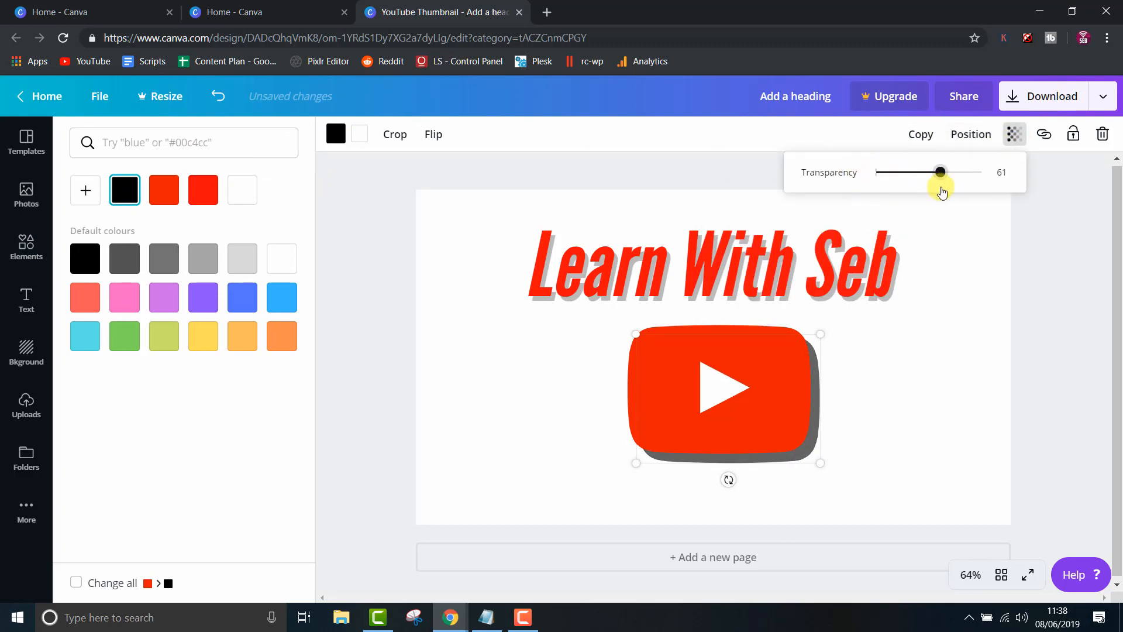
pyautogui.moveTo(940, 172); pyautogui.dragTo(913, 172)
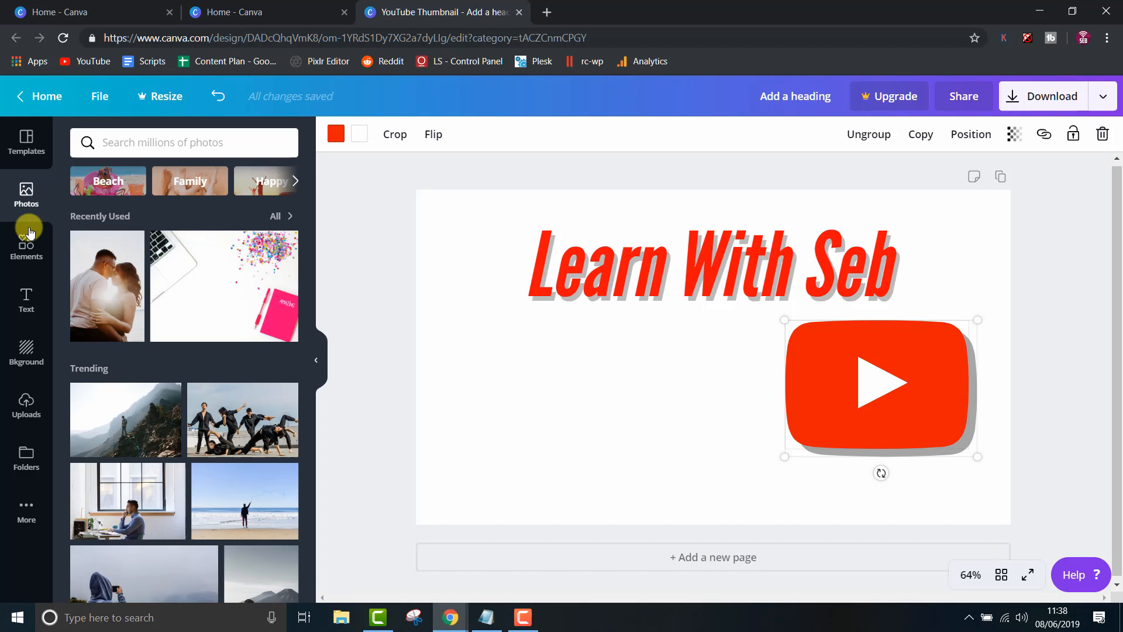
# - Add the mother-and-child photo, duplicate it and fade the blurred copy
pyautogui.scroll(-3)
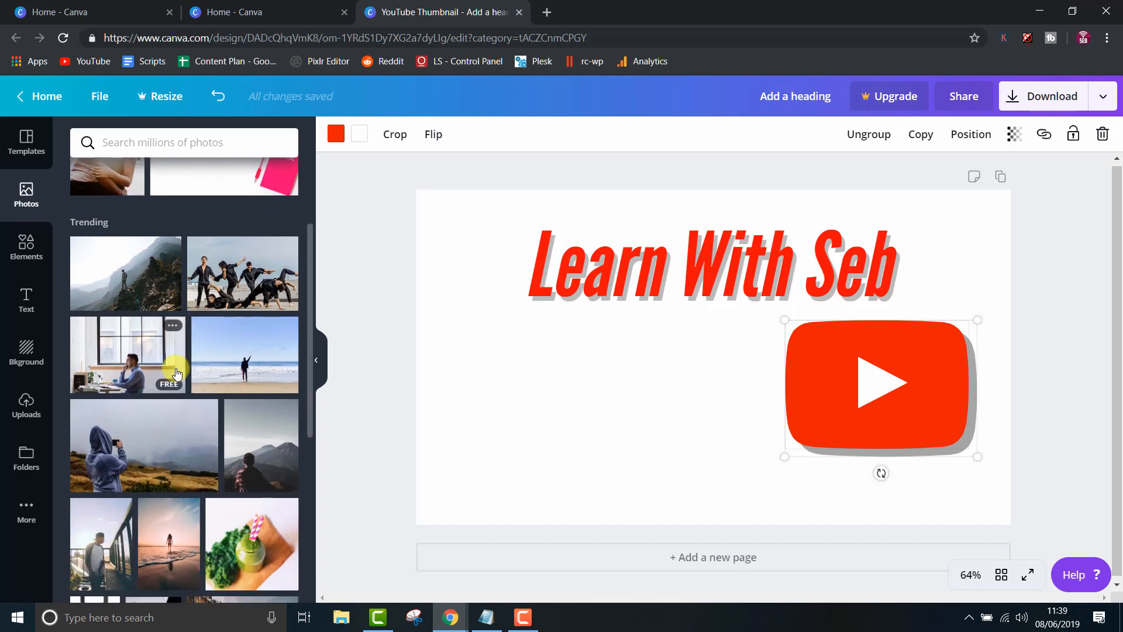
pyautogui.scroll(-3)
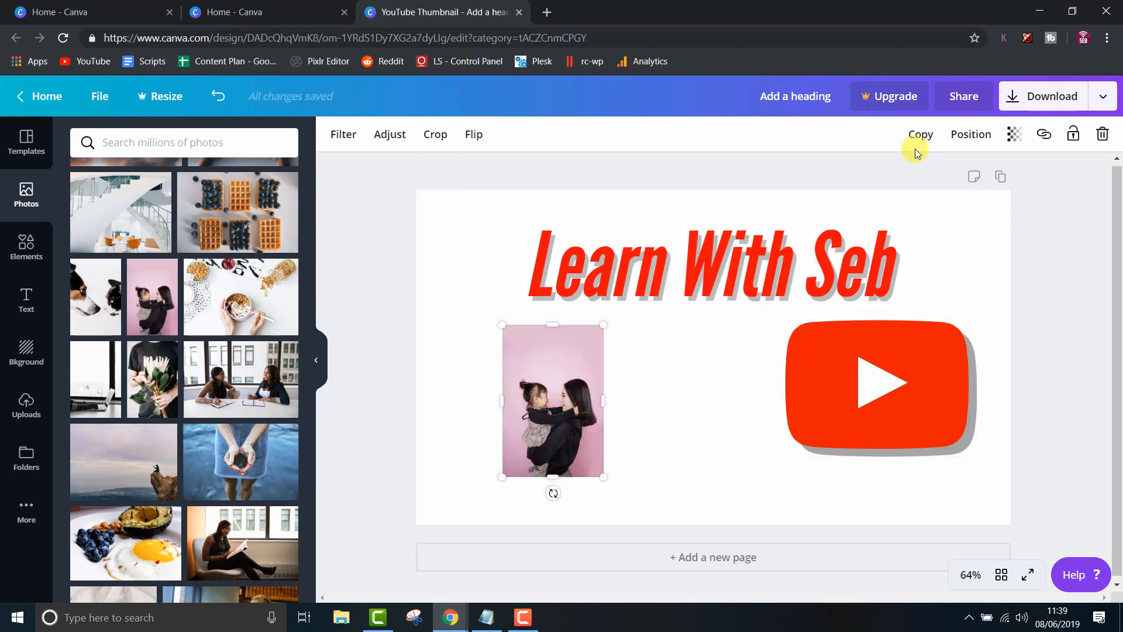
pyautogui.click(389, 134)
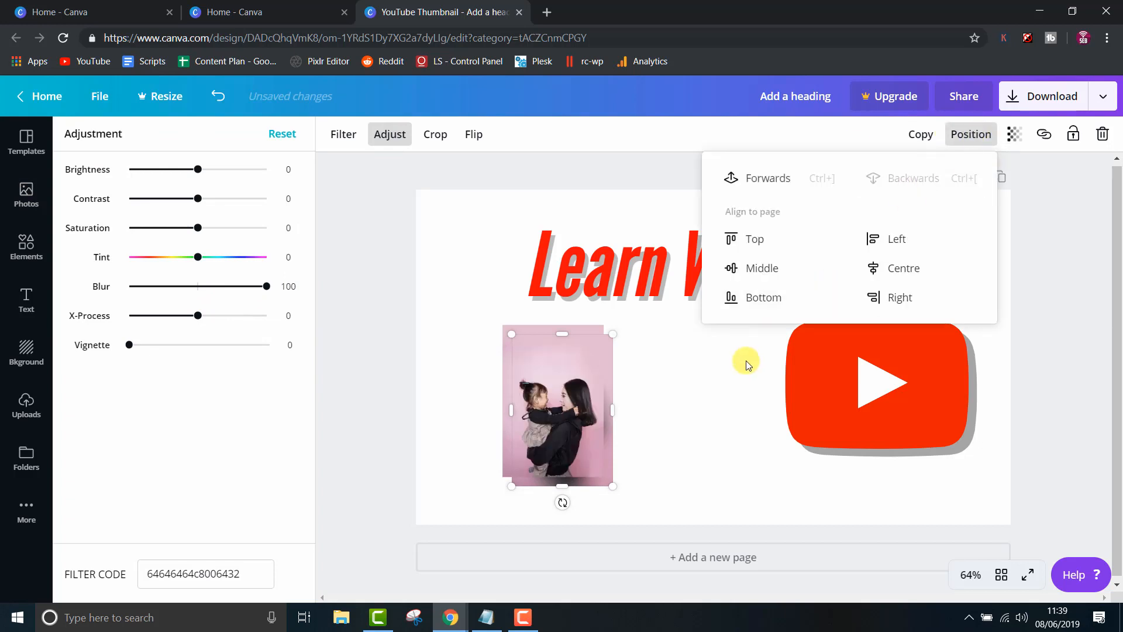
pyautogui.click(1016, 134)
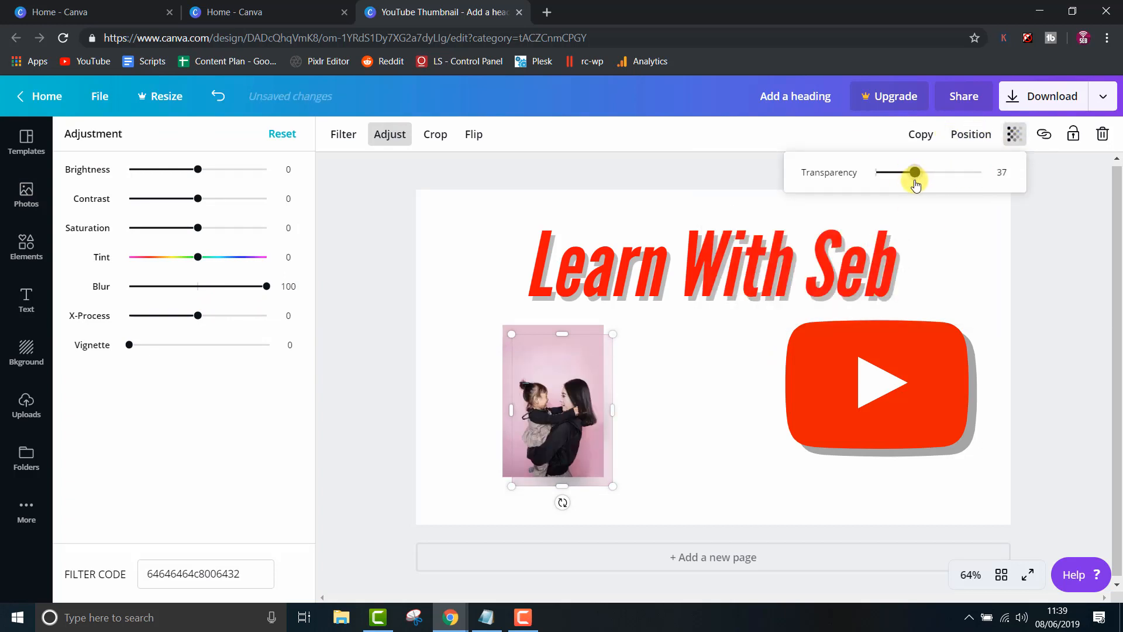
pyautogui.moveTo(915, 172); pyautogui.dragTo(930, 172)
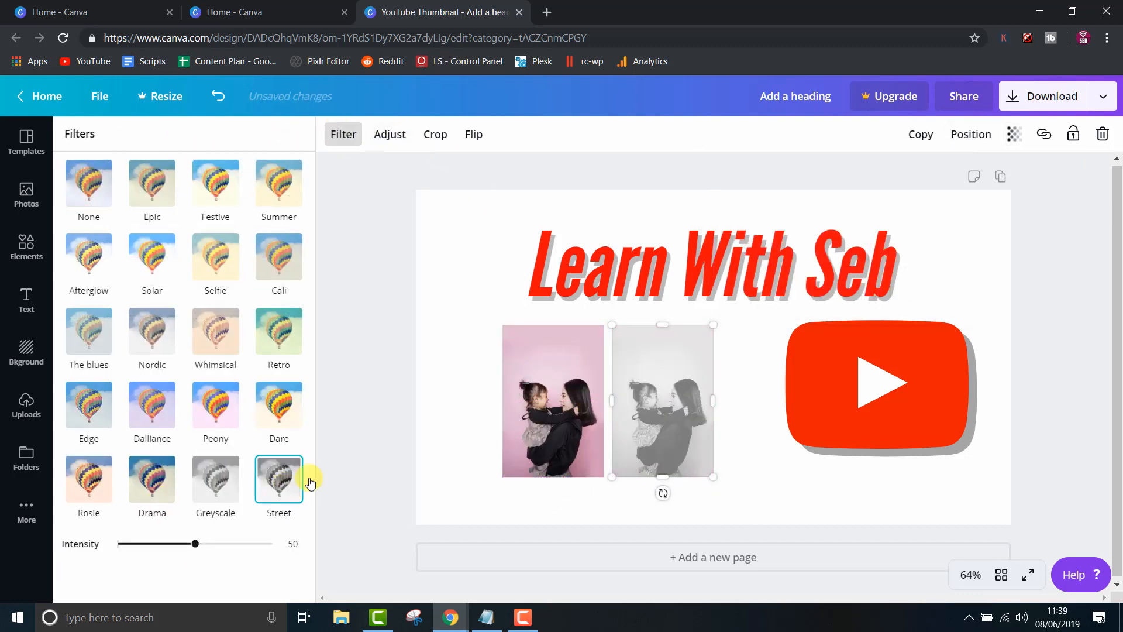
# - Turn the photo copy grey behind the original as a soft drop shadow
pyautogui.click(971, 133)
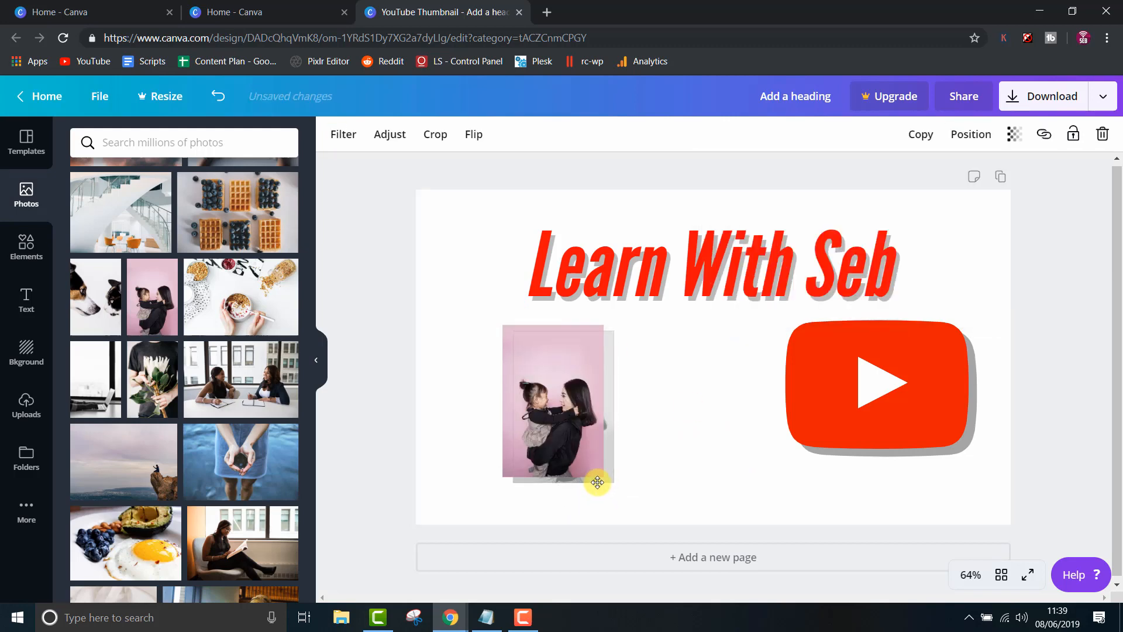
pyautogui.click(389, 133)
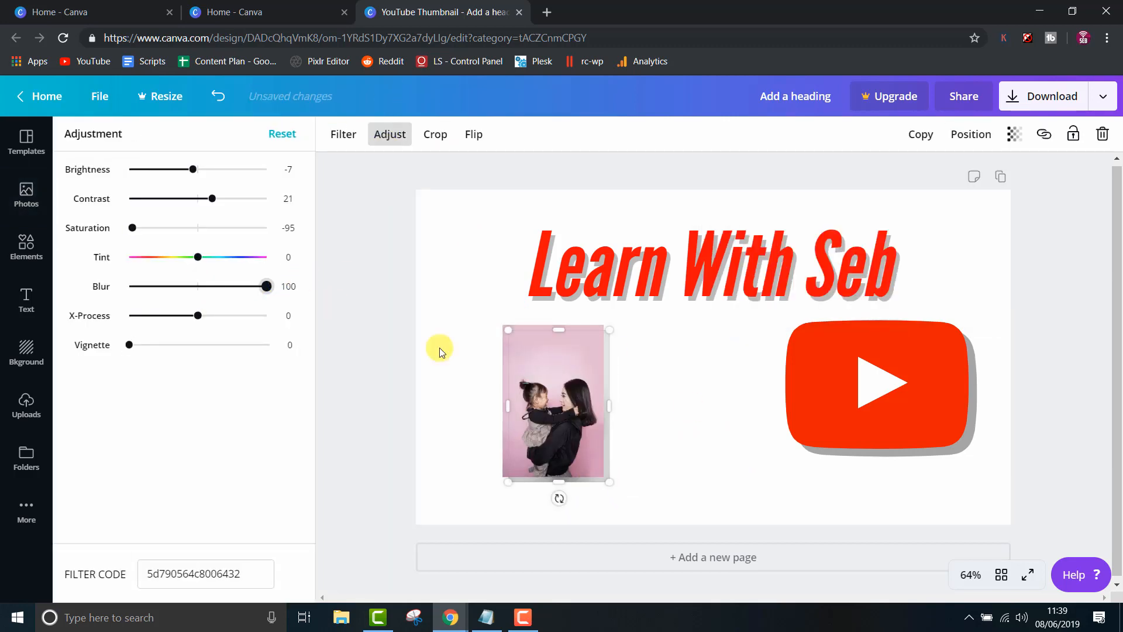
pyautogui.click(26, 197)
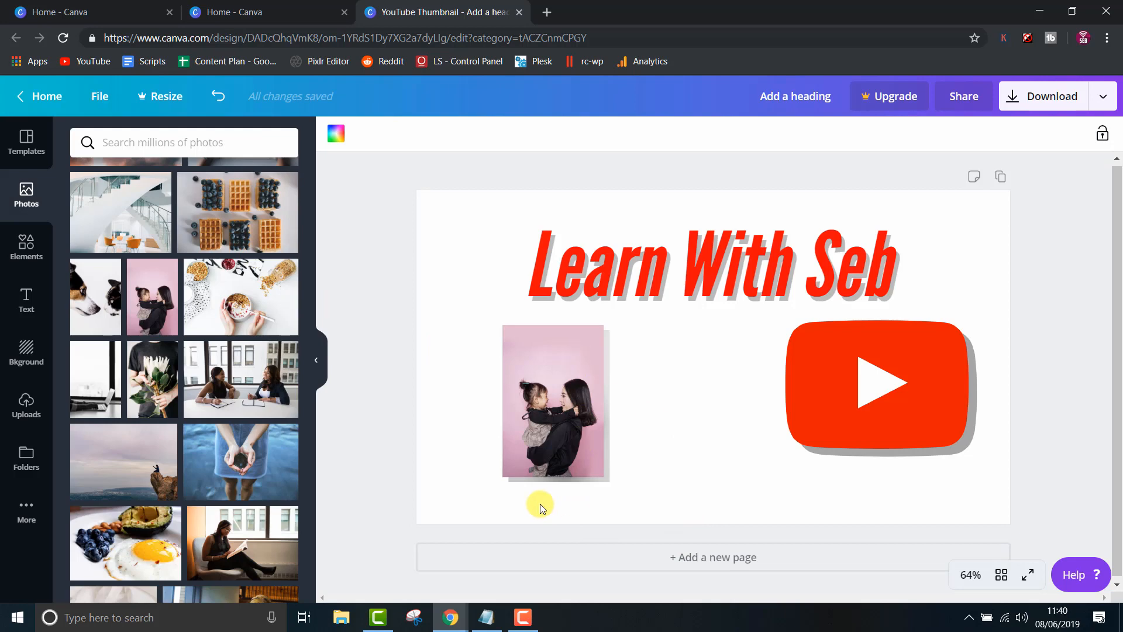
pyautogui.moveTo(752, 367)
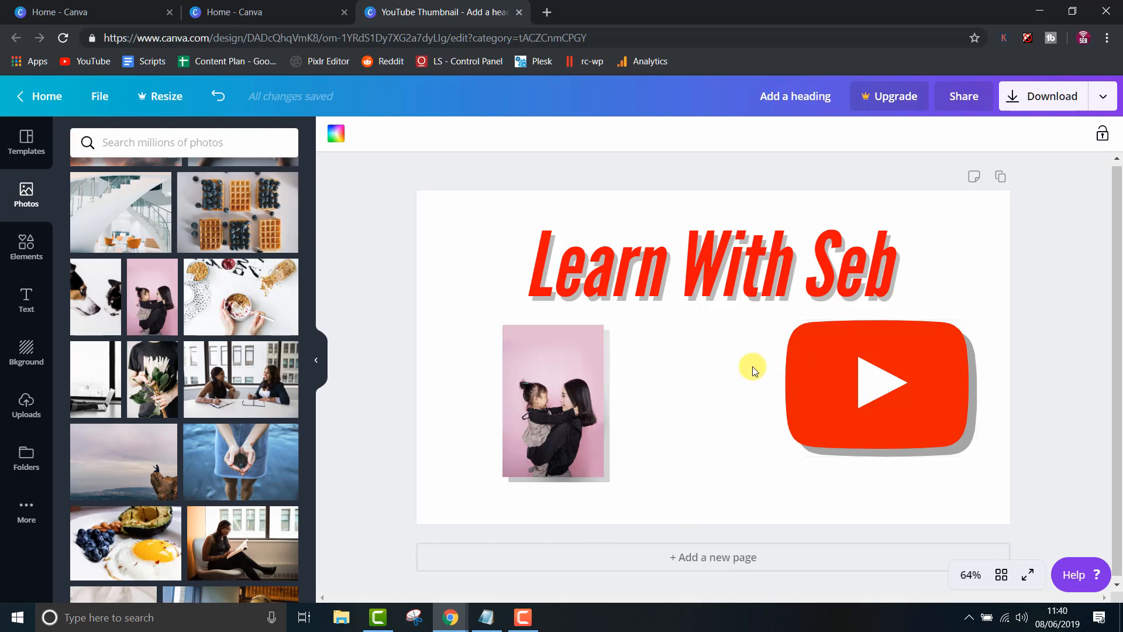